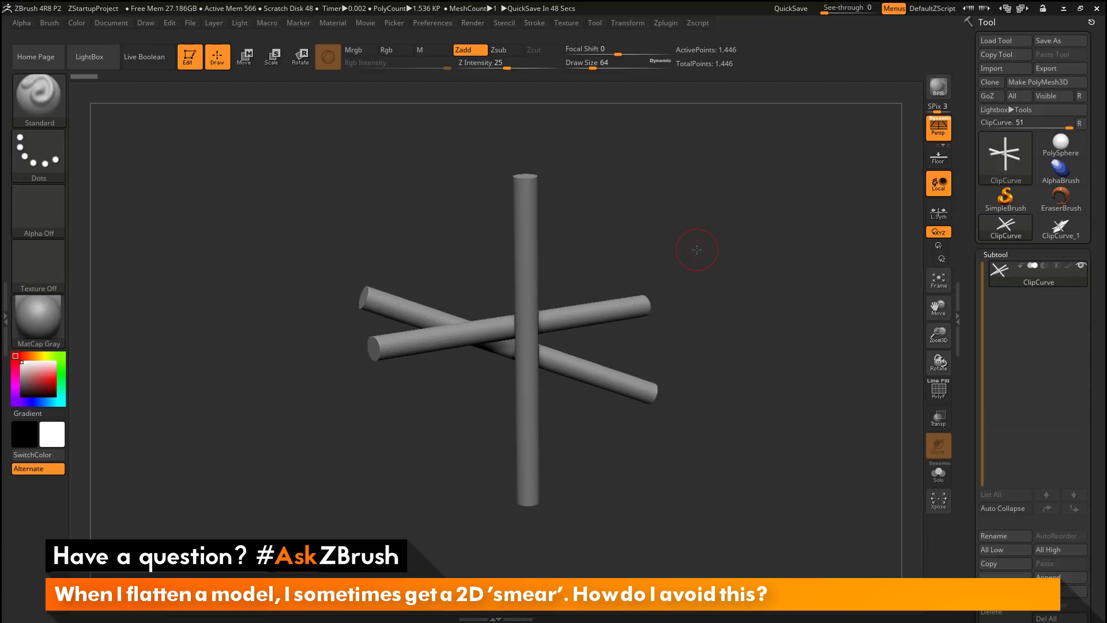
Orbit around the crossed cylinders to view the bent, squashed deformation from several angles
left_click_drag(696, 250, 687, 307)
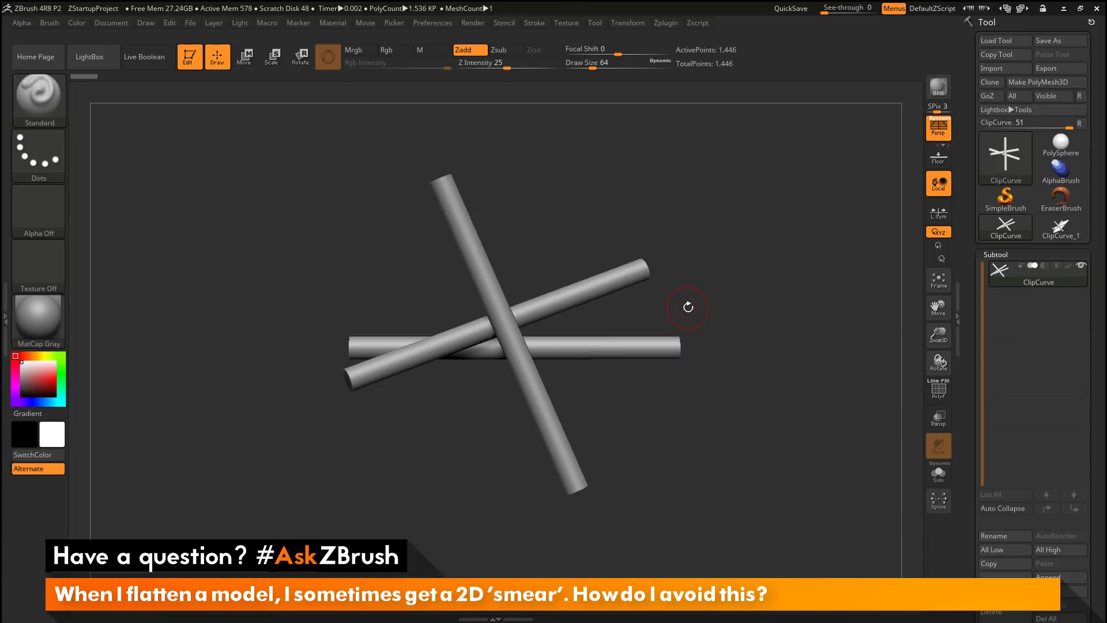
left_click_drag(688, 307, 703, 297)
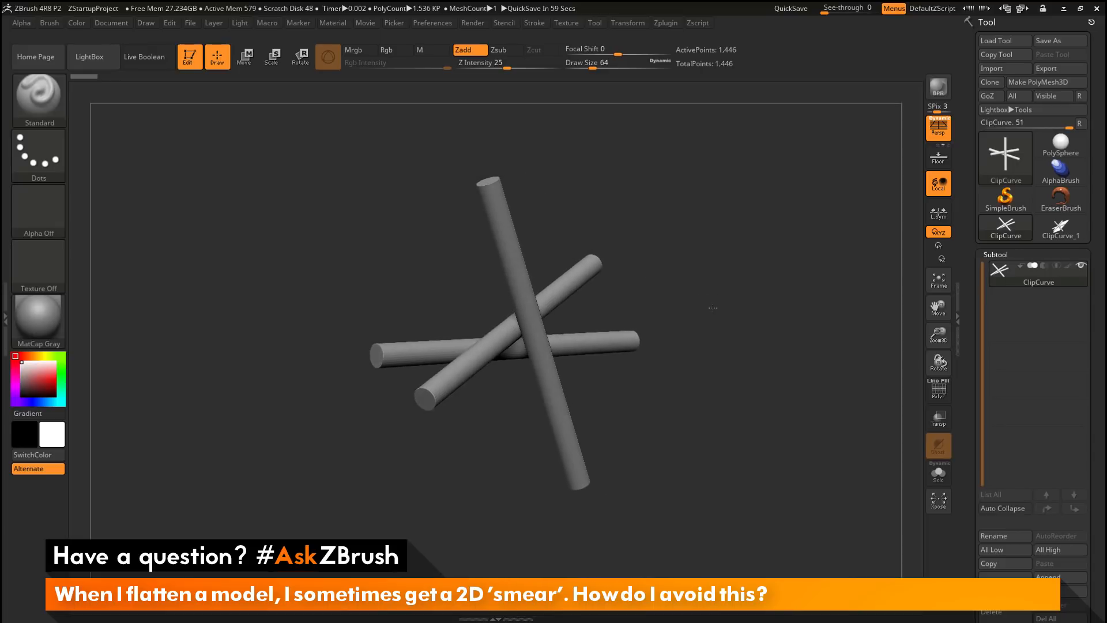
left_click_drag(713, 308, 678, 313)
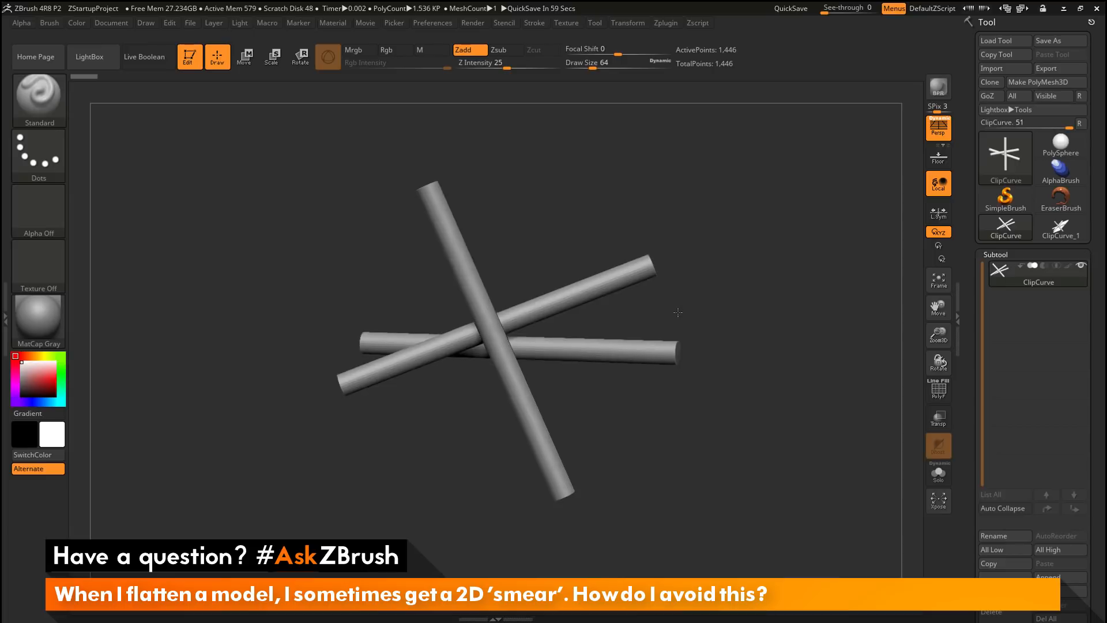
left_click_drag(678, 313, 720, 306)
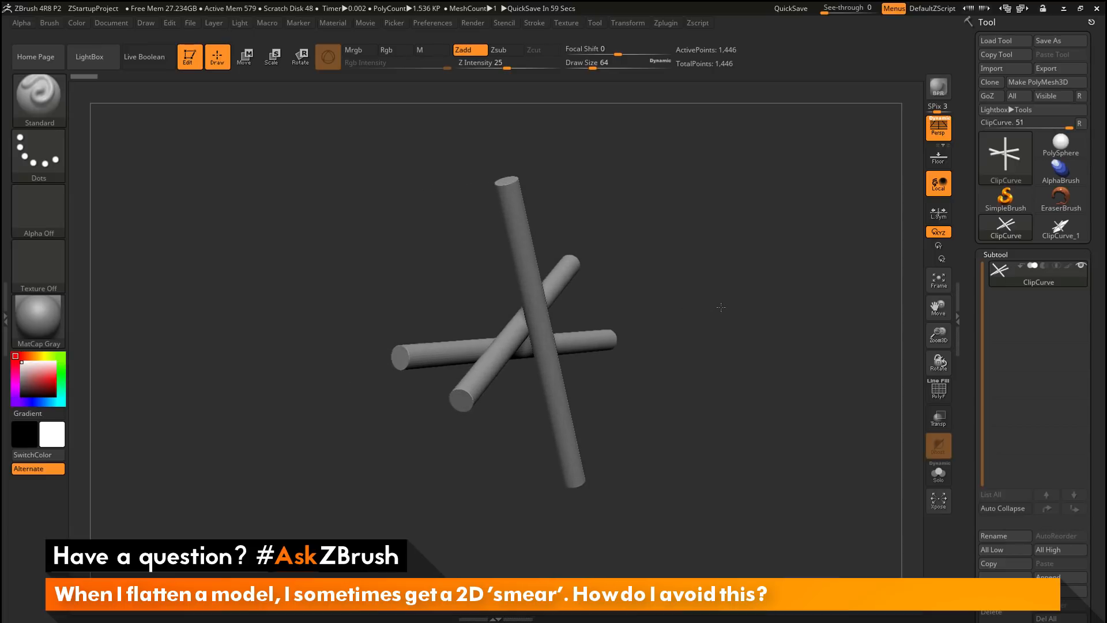
left_click_drag(720, 307, 690, 309)
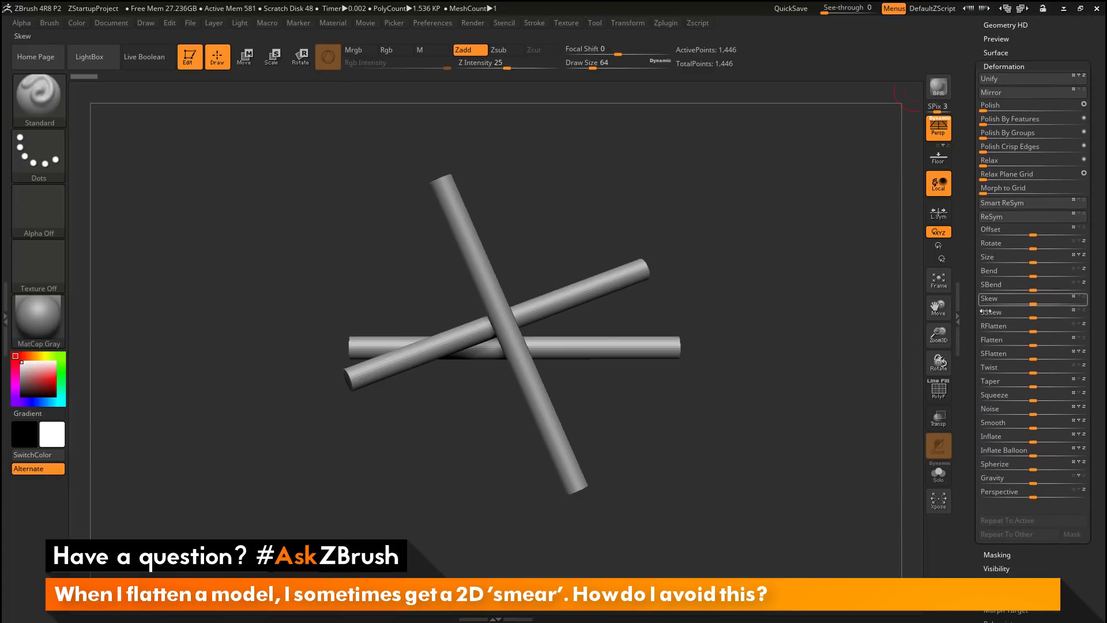
mouse_move(1031, 339)
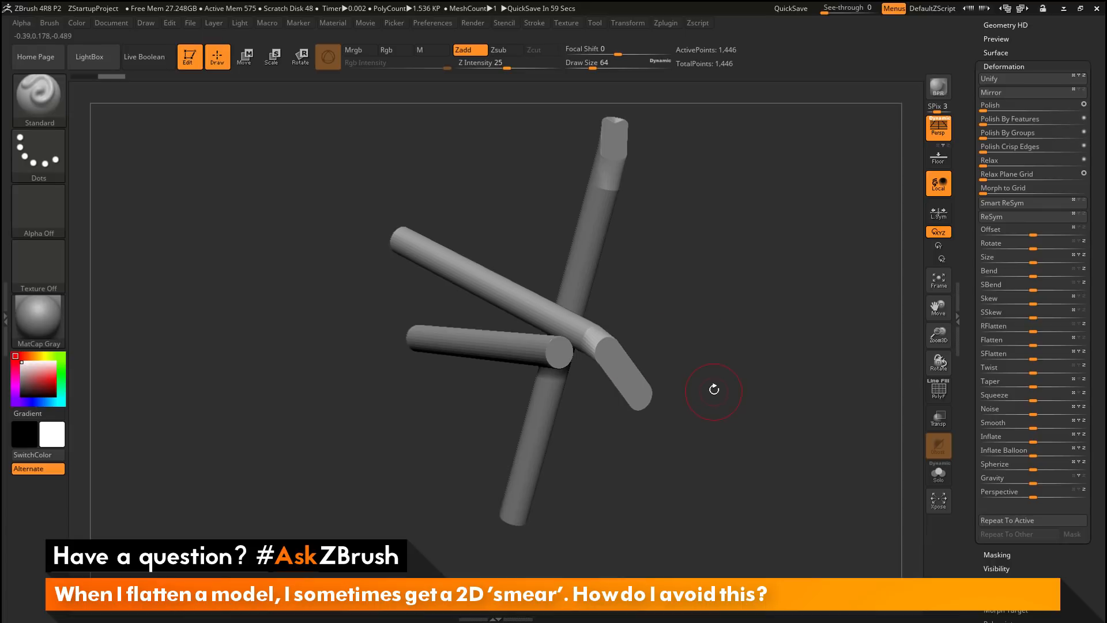
mouse_move(939, 389)
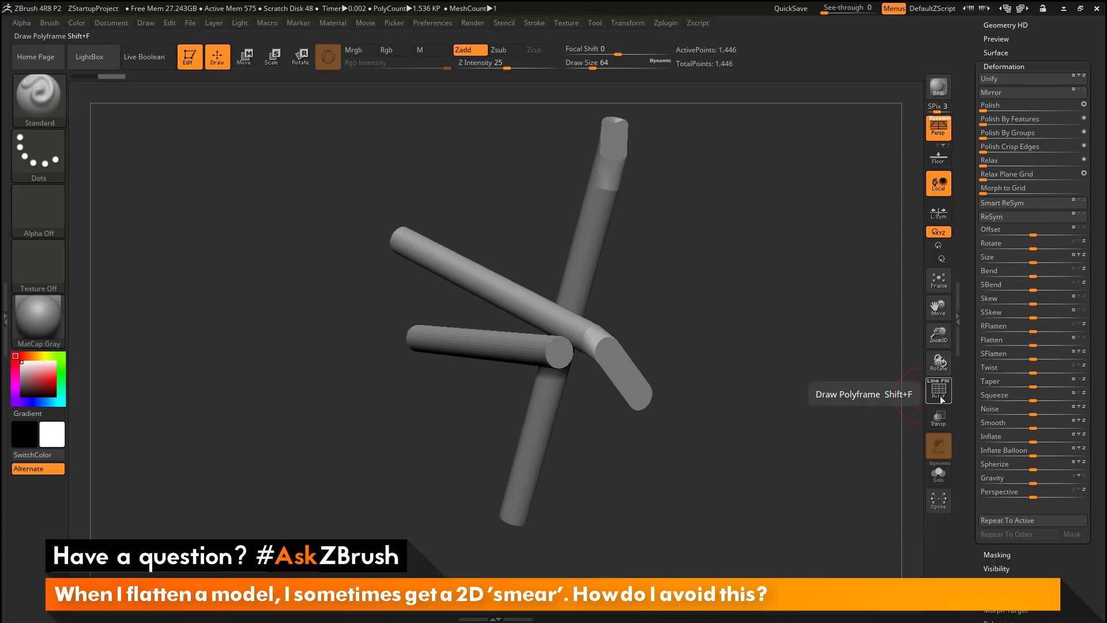
Show Polyframe on the cylinders and vary the Flatten deformation amount up and down
left_click(939, 391)
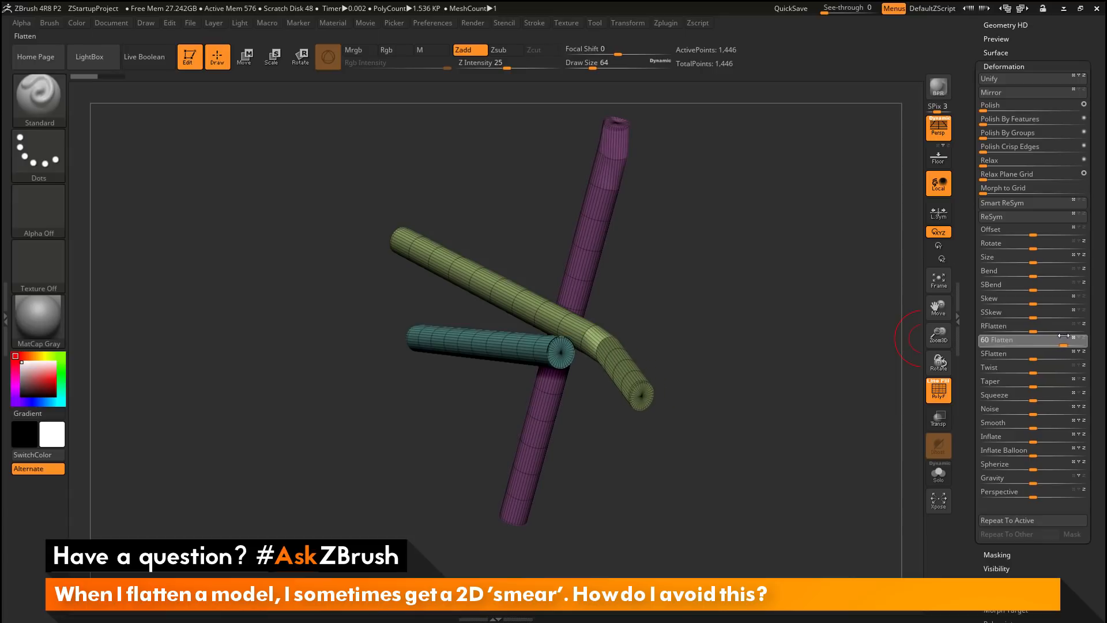
left_click_drag(1052, 339, 1041, 340)
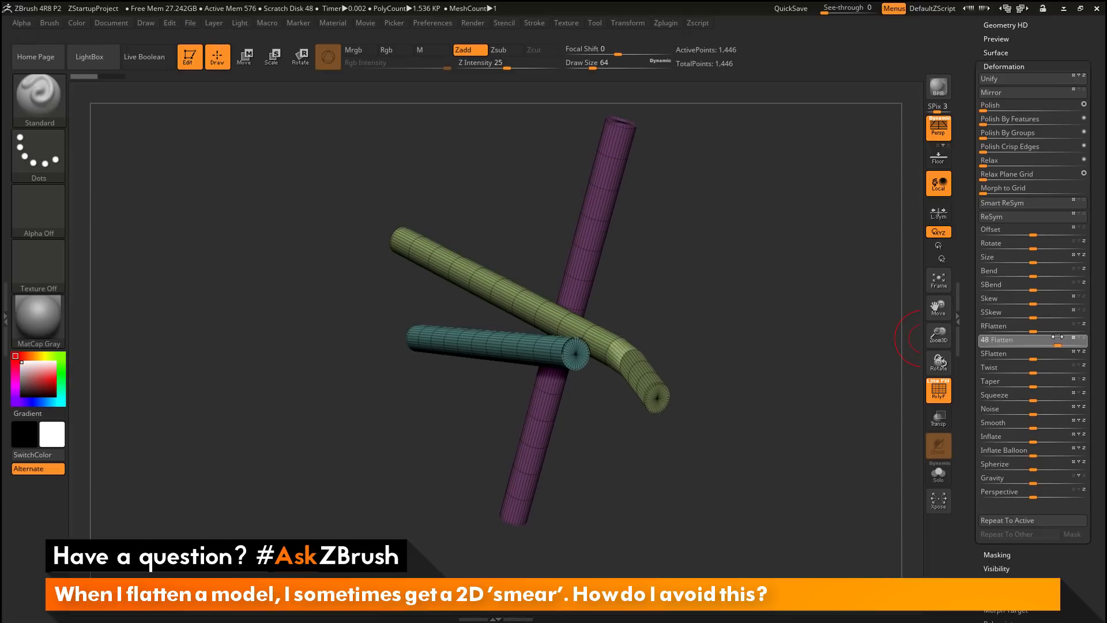
left_click_drag(1045, 339, 1025, 339)
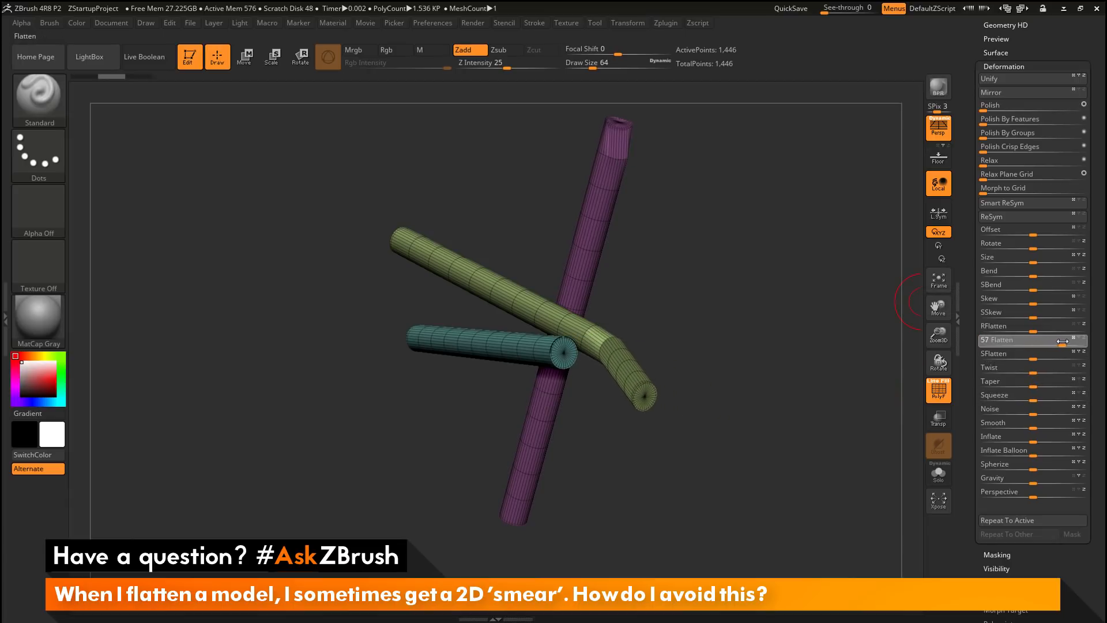
left_click_drag(1045, 339, 1024, 339)
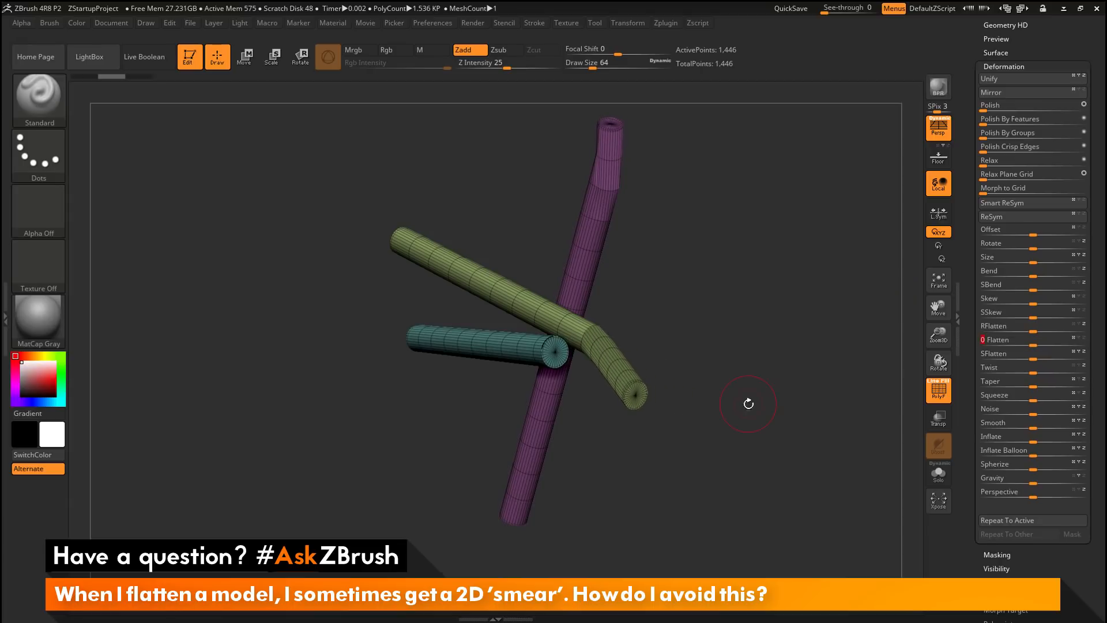
left_click_drag(749, 404, 666, 422)
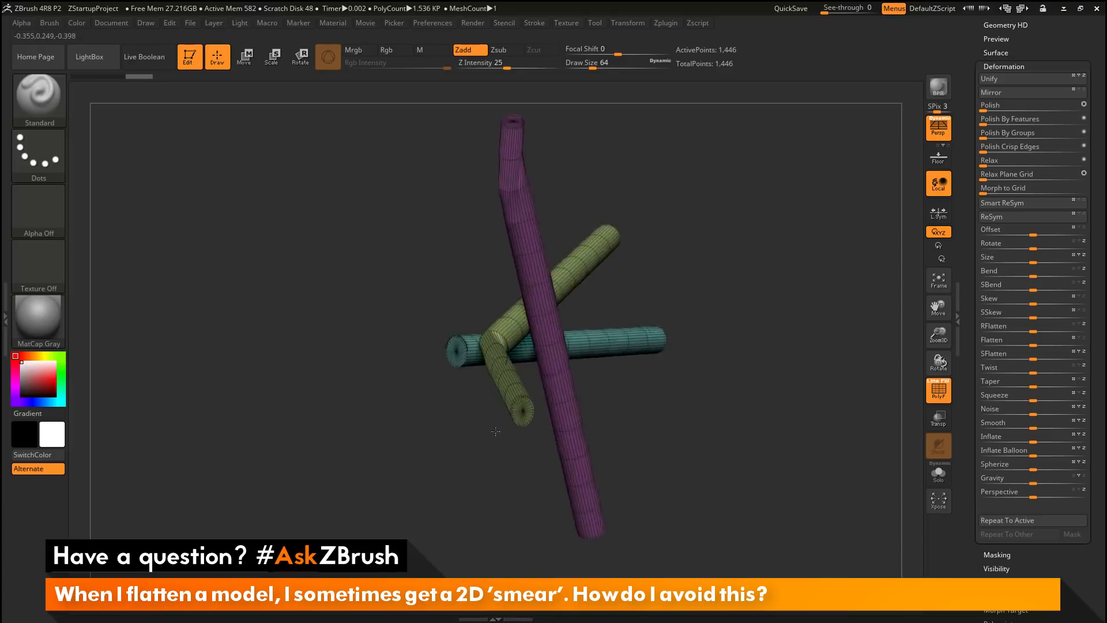
left_click_drag(495, 430, 628, 355)
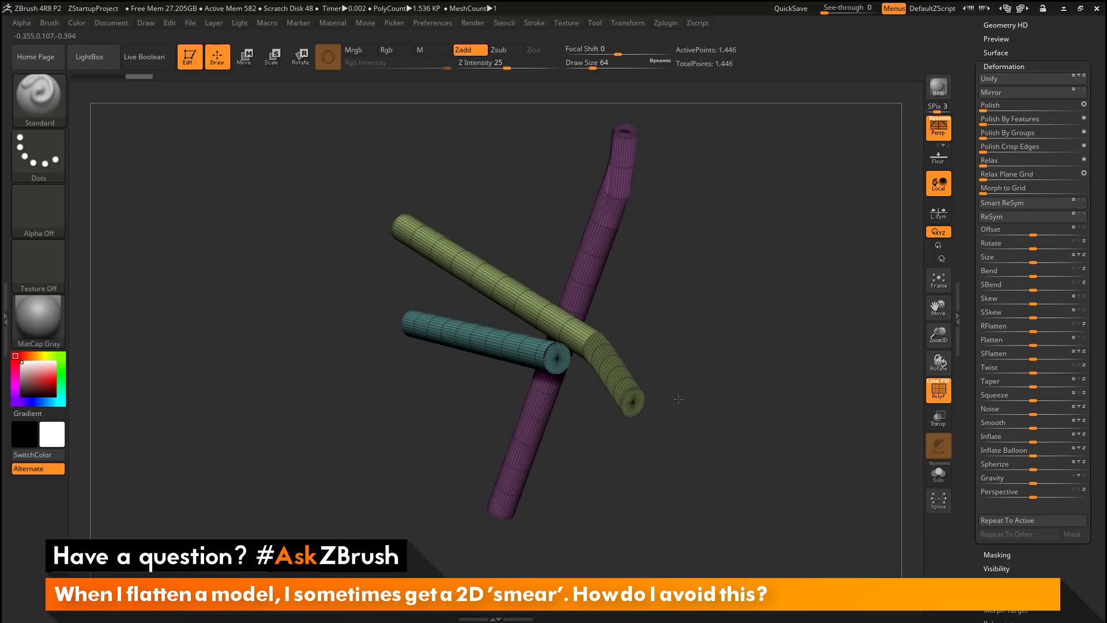
mouse_move(724, 353)
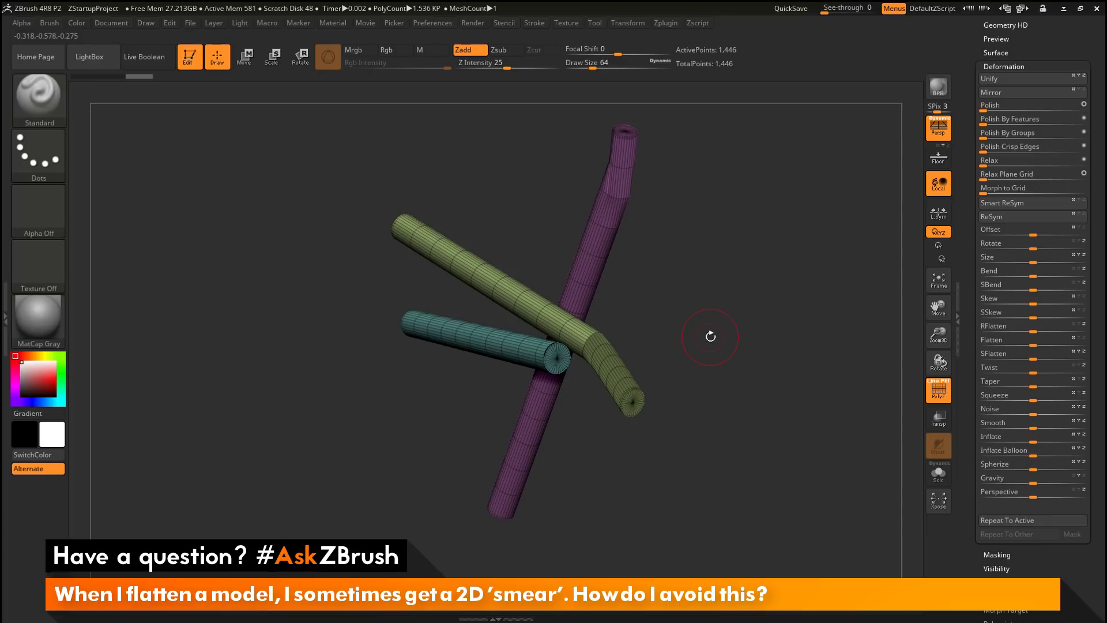
mouse_move(610, 347)
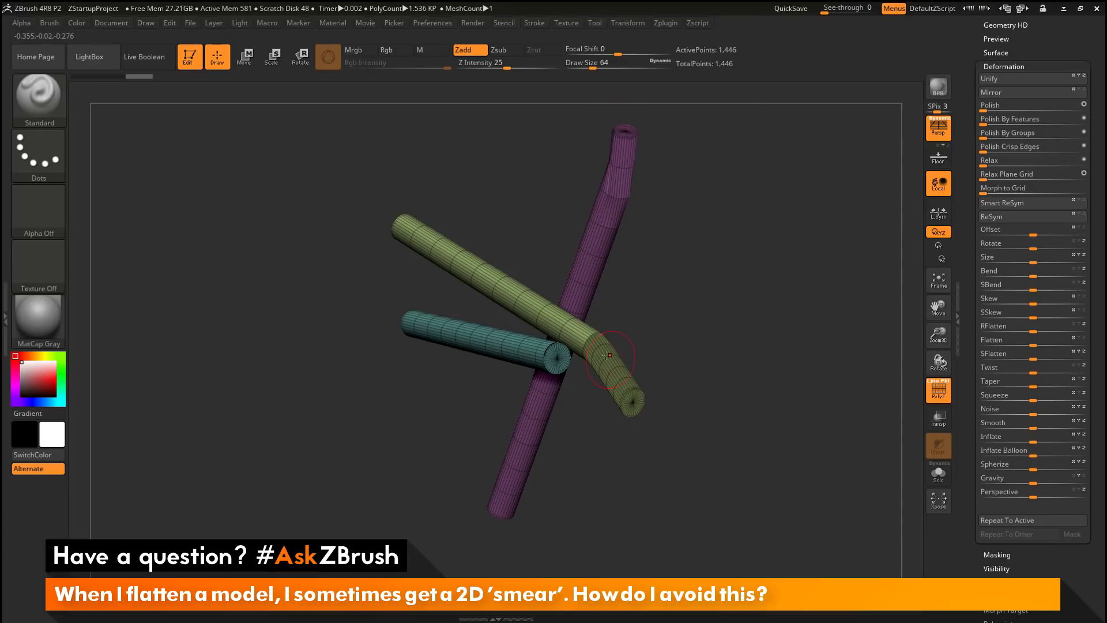
left_click_drag(609, 353, 698, 361)
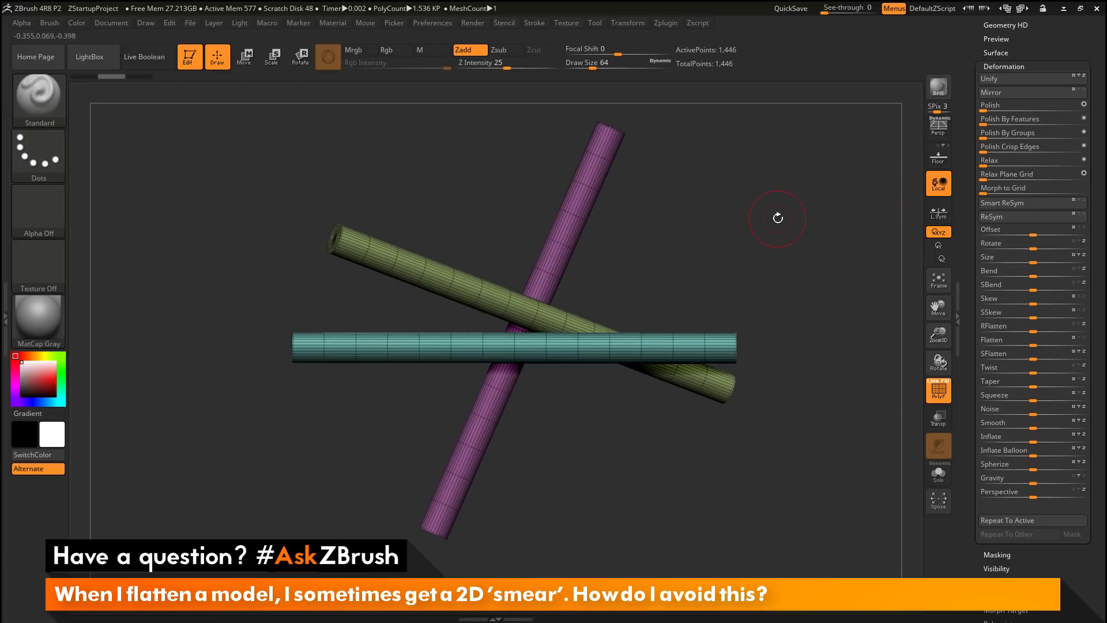
mouse_move(734, 227)
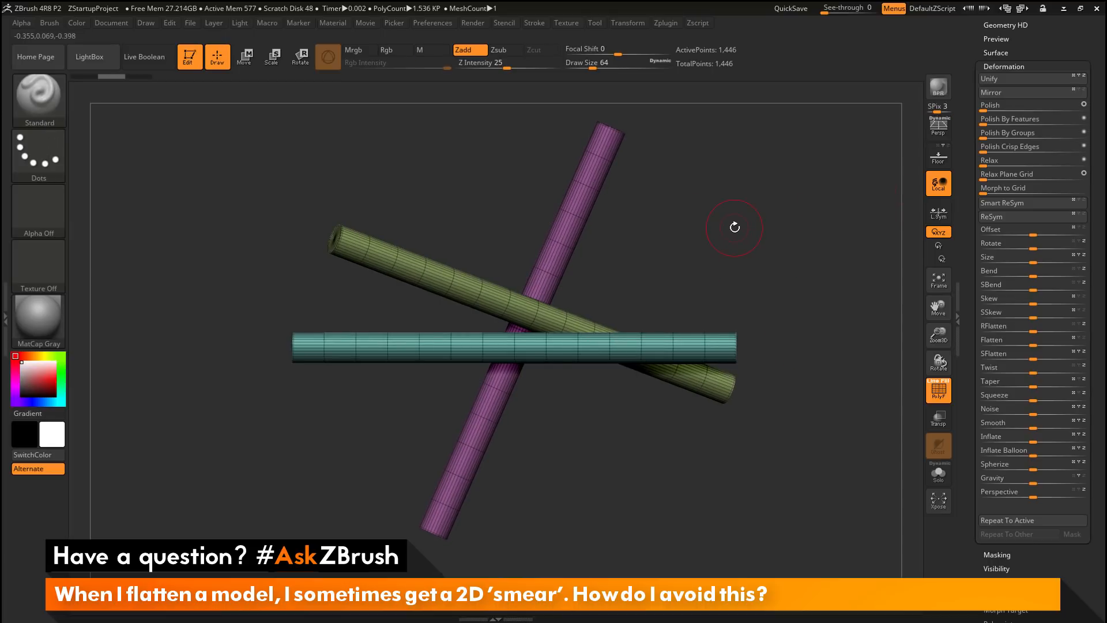
Undo the flatten so the cylinders return straight, viewed from the front
left_click(395, 50)
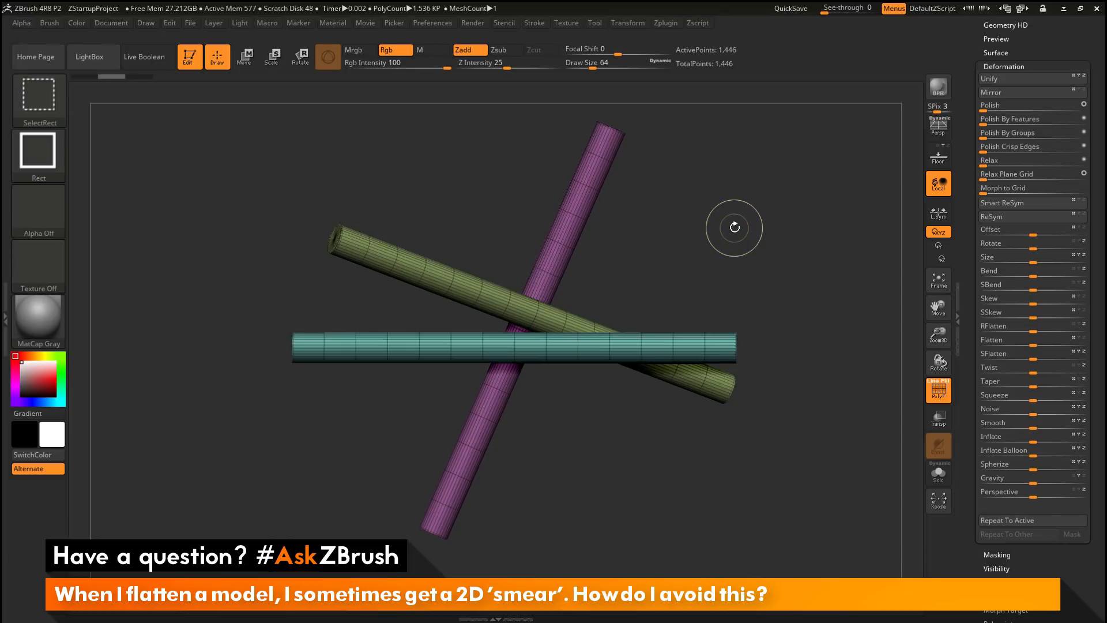
mouse_move(38, 99)
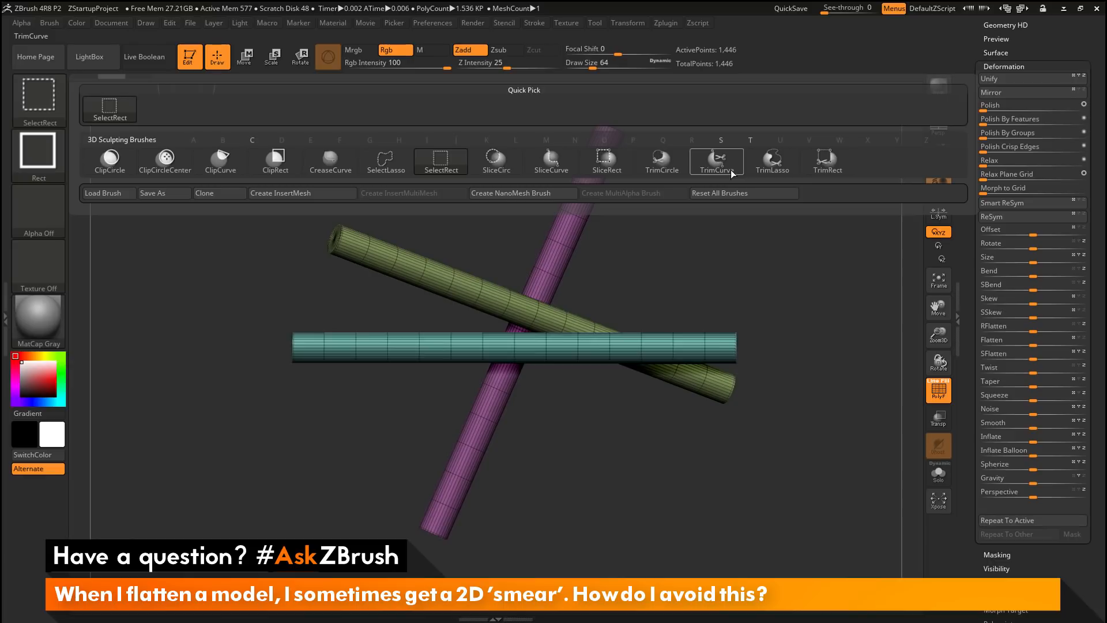
mouse_move(661, 159)
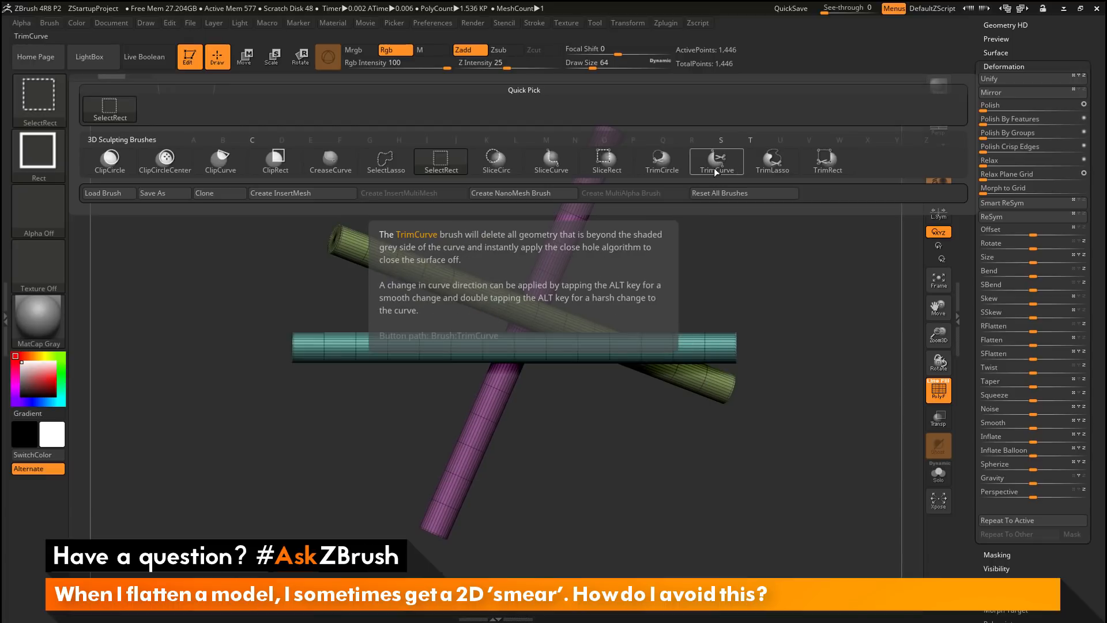
mouse_move(728, 165)
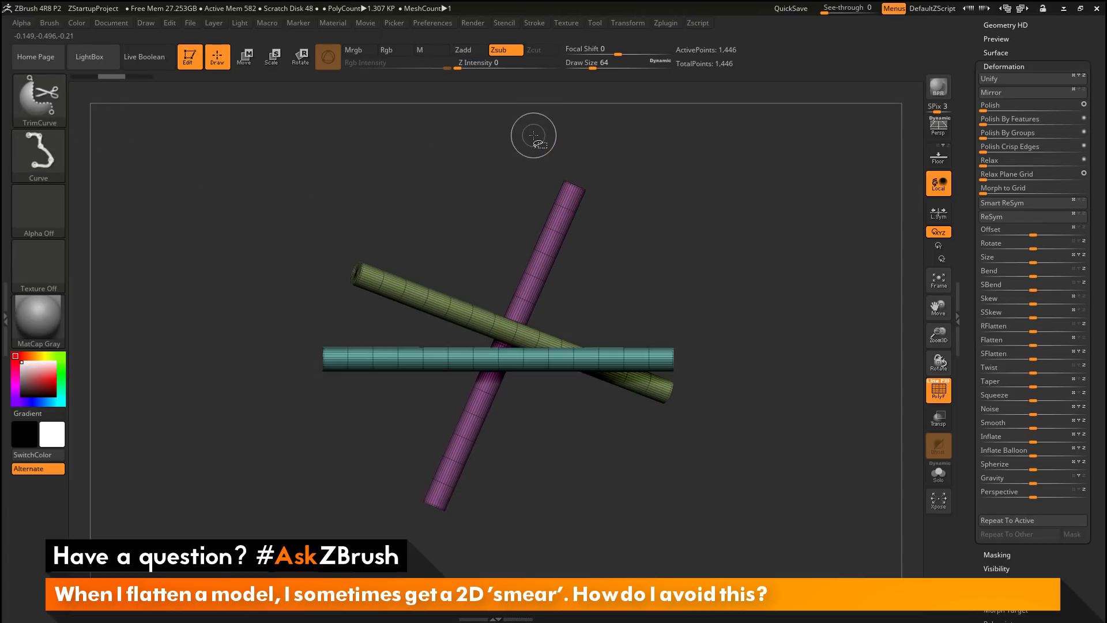
Trim the cylinders flat along a vertical TrimCurve stroke through the middle
left_click_drag(533, 136, 531, 469)
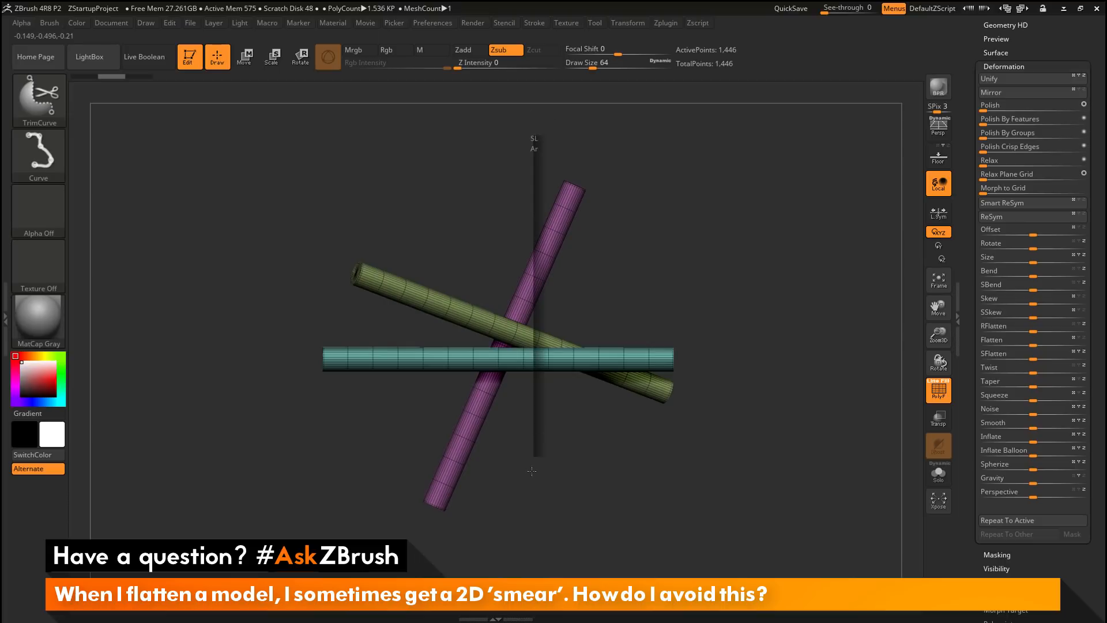
mouse_move(536, 508)
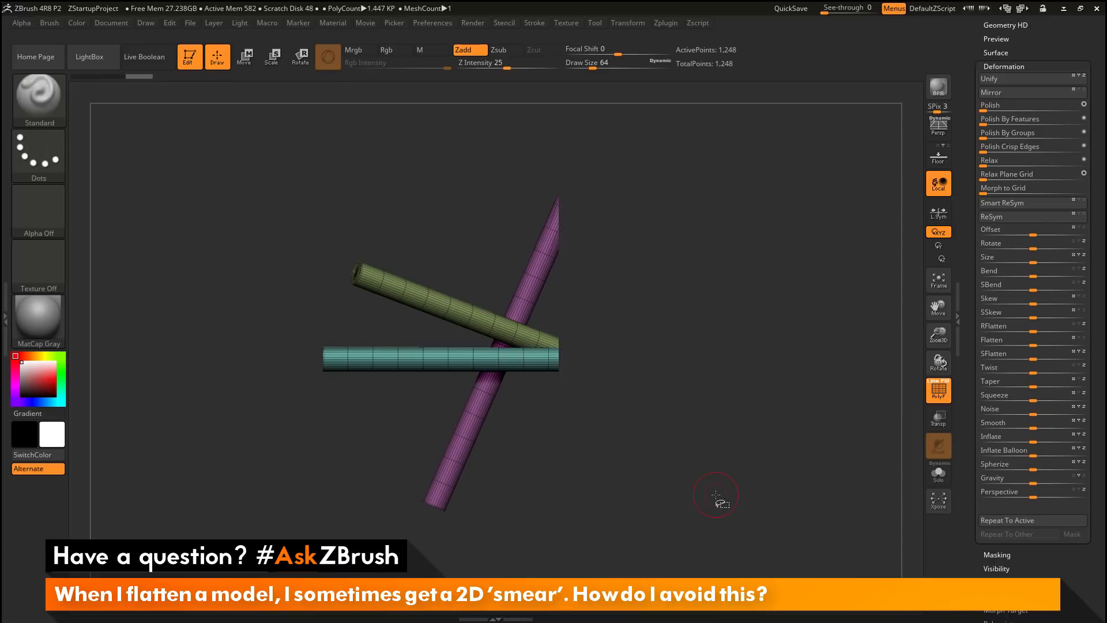
mouse_move(698, 109)
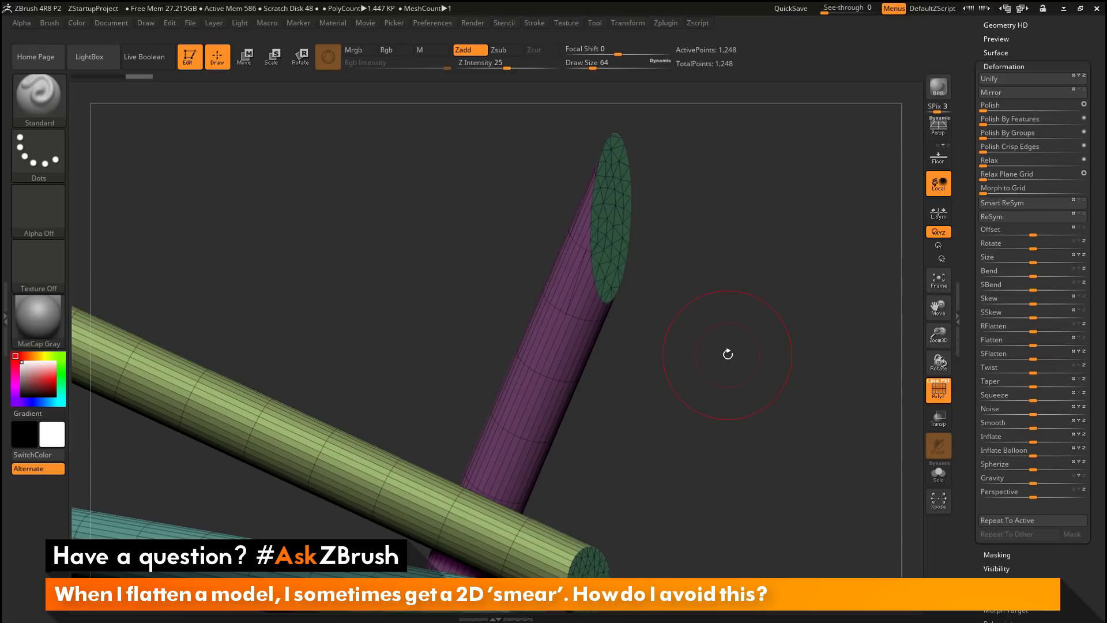
mouse_move(722, 423)
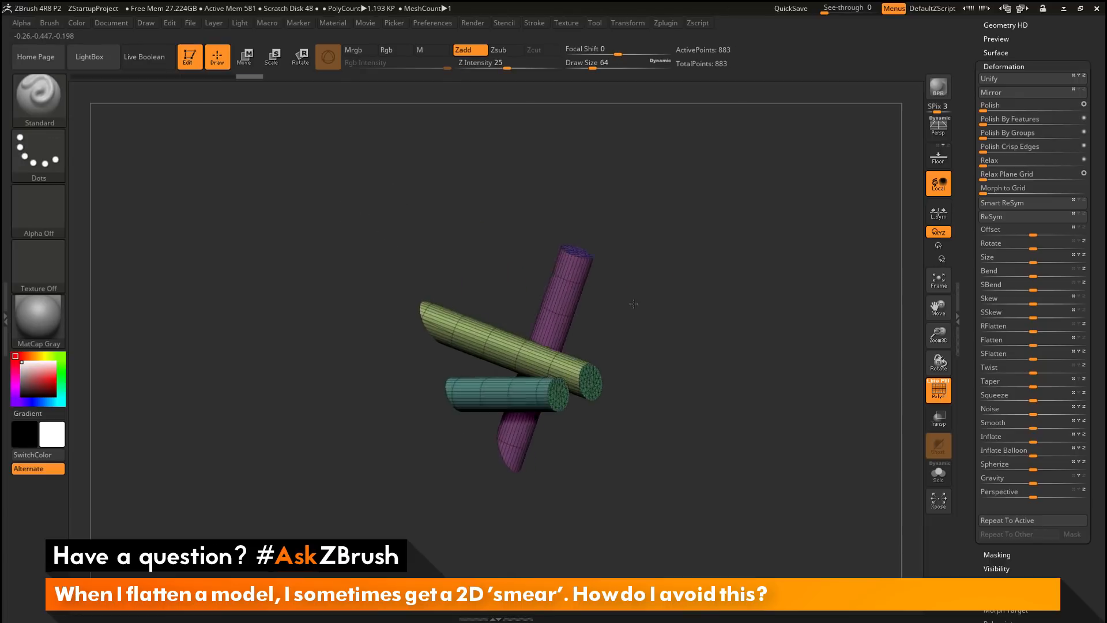
Orbit the plain grey trimmed model to inspect its flat capped ends
left_click_drag(634, 303, 706, 297)
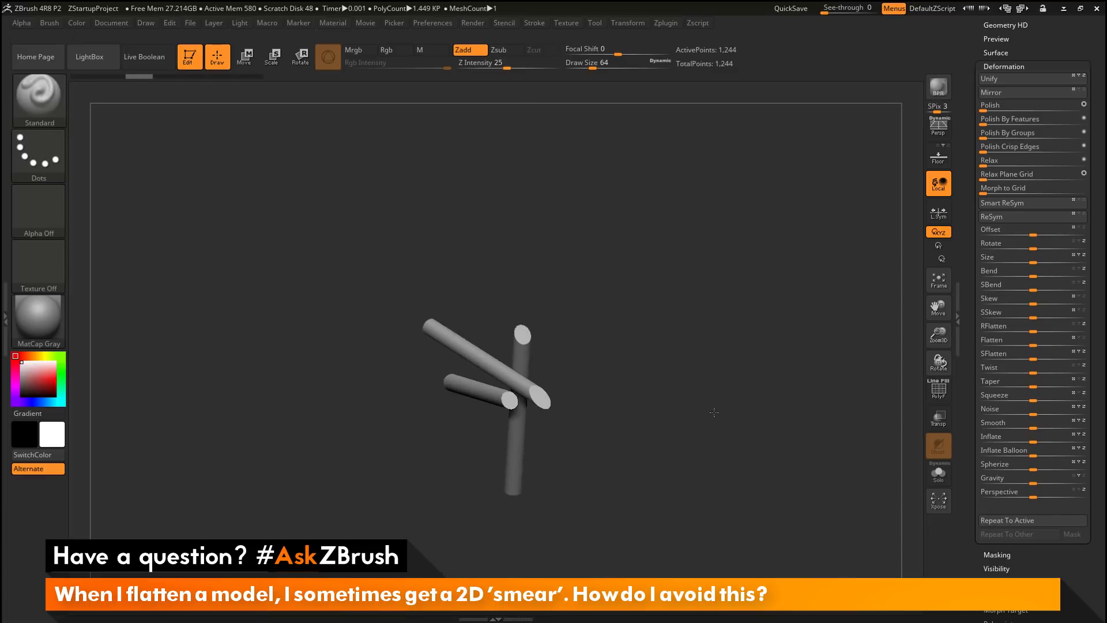
left_click_drag(714, 413, 732, 417)
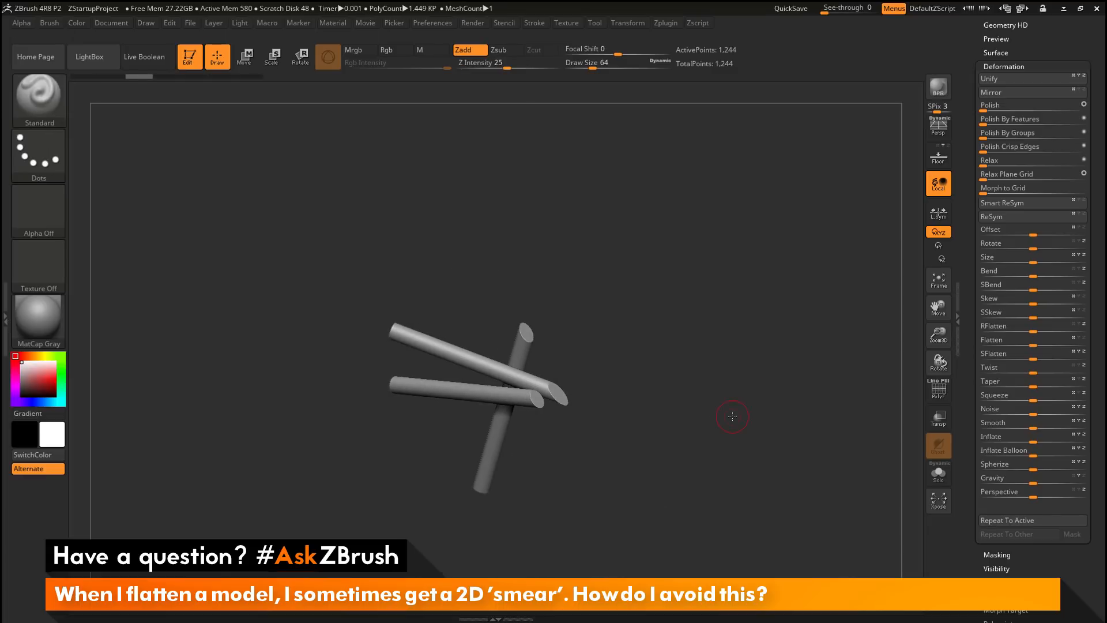